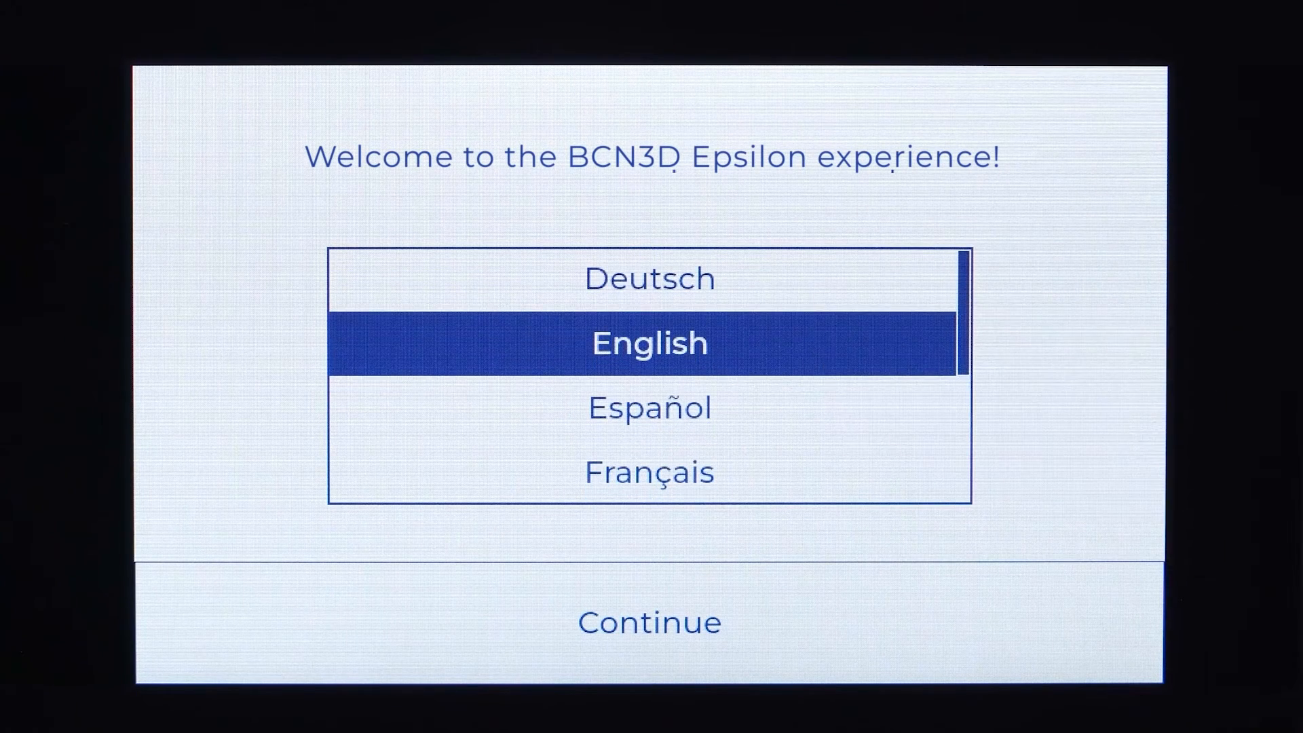
Choose English as the interface language and continue to the ethernet connection confirmation.
left_click(649, 622)
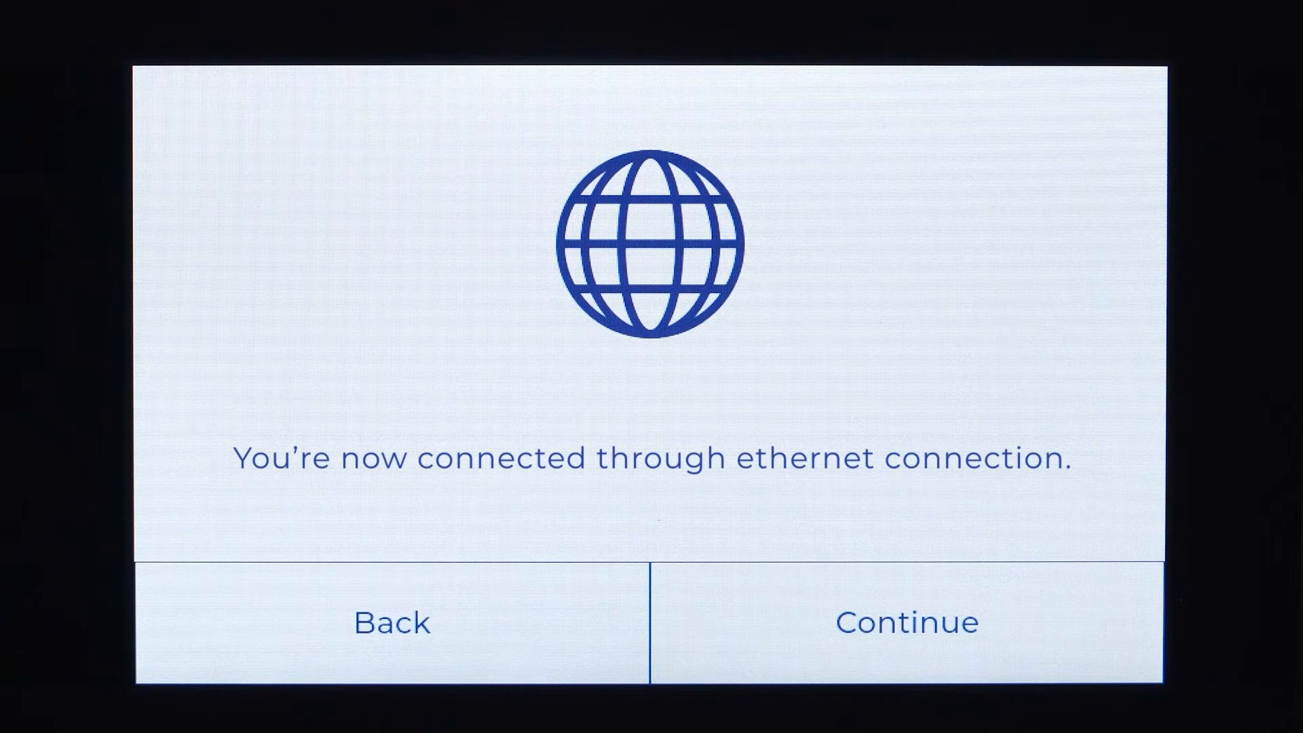
Connect the printer to the BCN3D Wi-Fi network with its password and continue to Cloud setup.
left_click(391, 622)
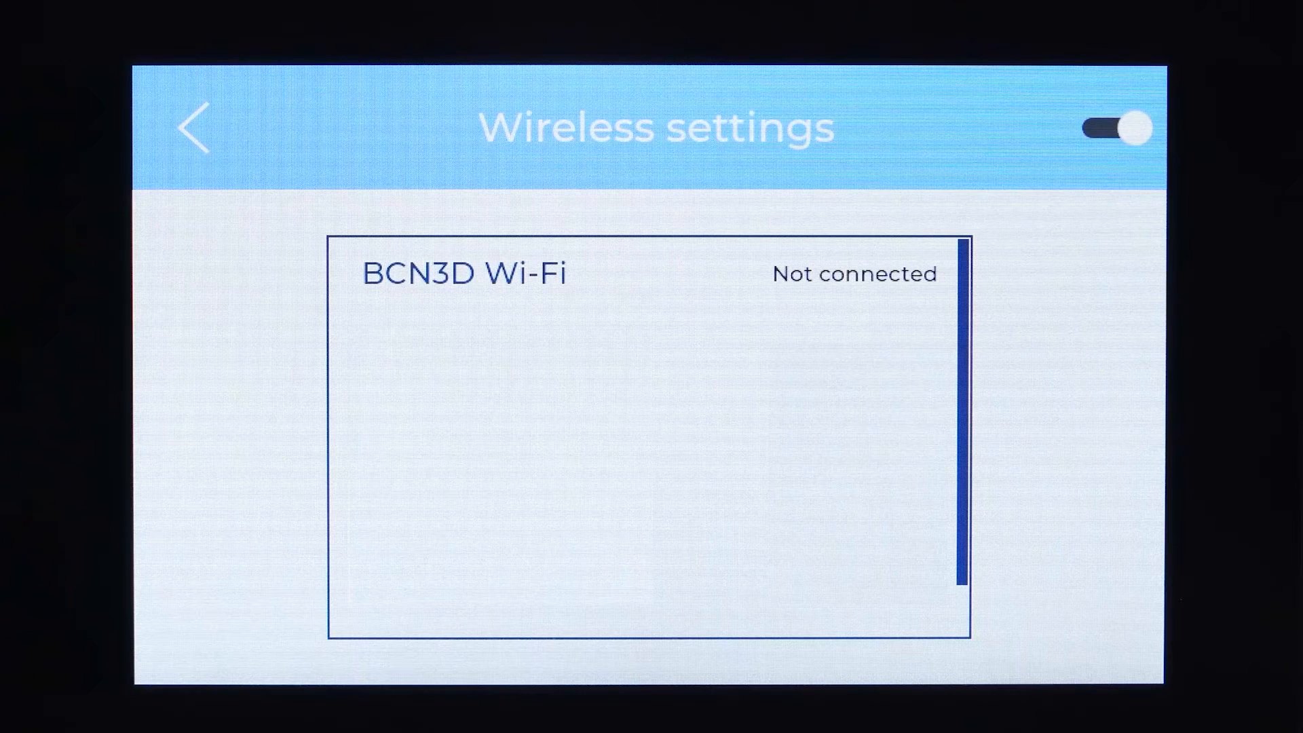
left_click(465, 274)
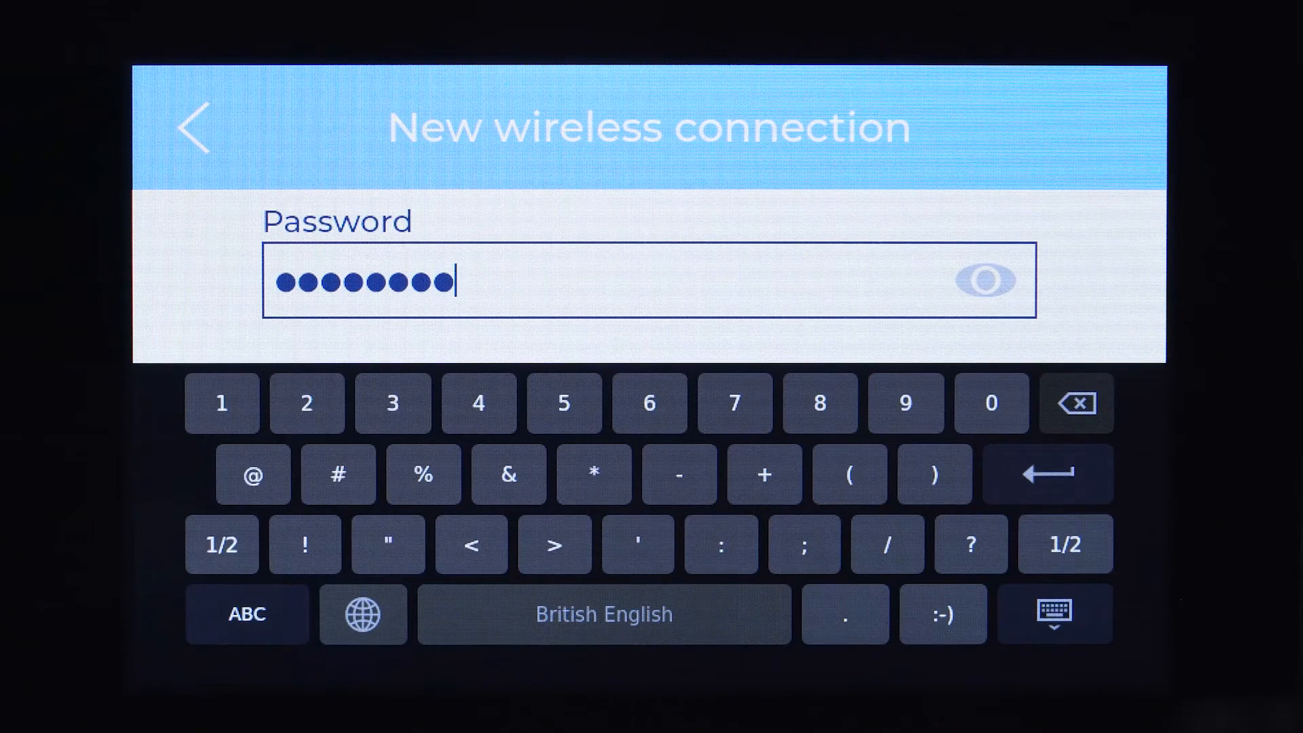
left_click(1053, 614)
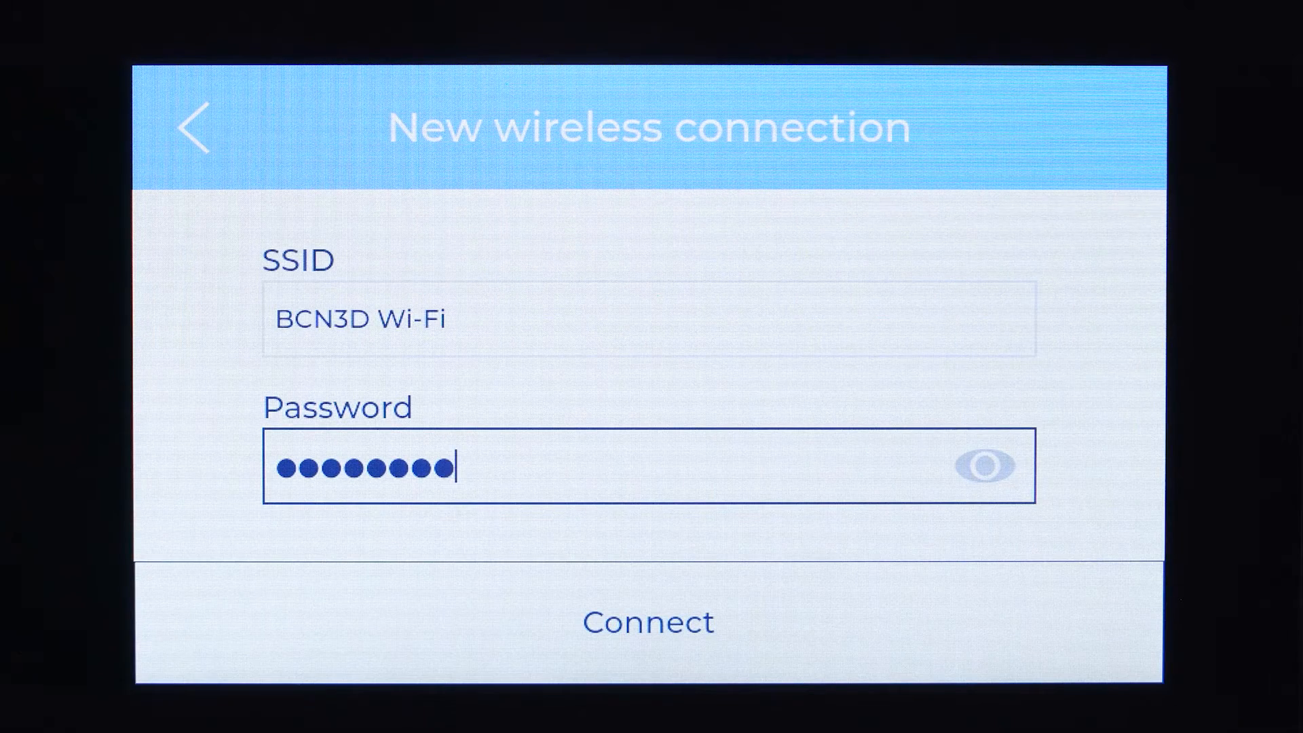
left_click(648, 622)
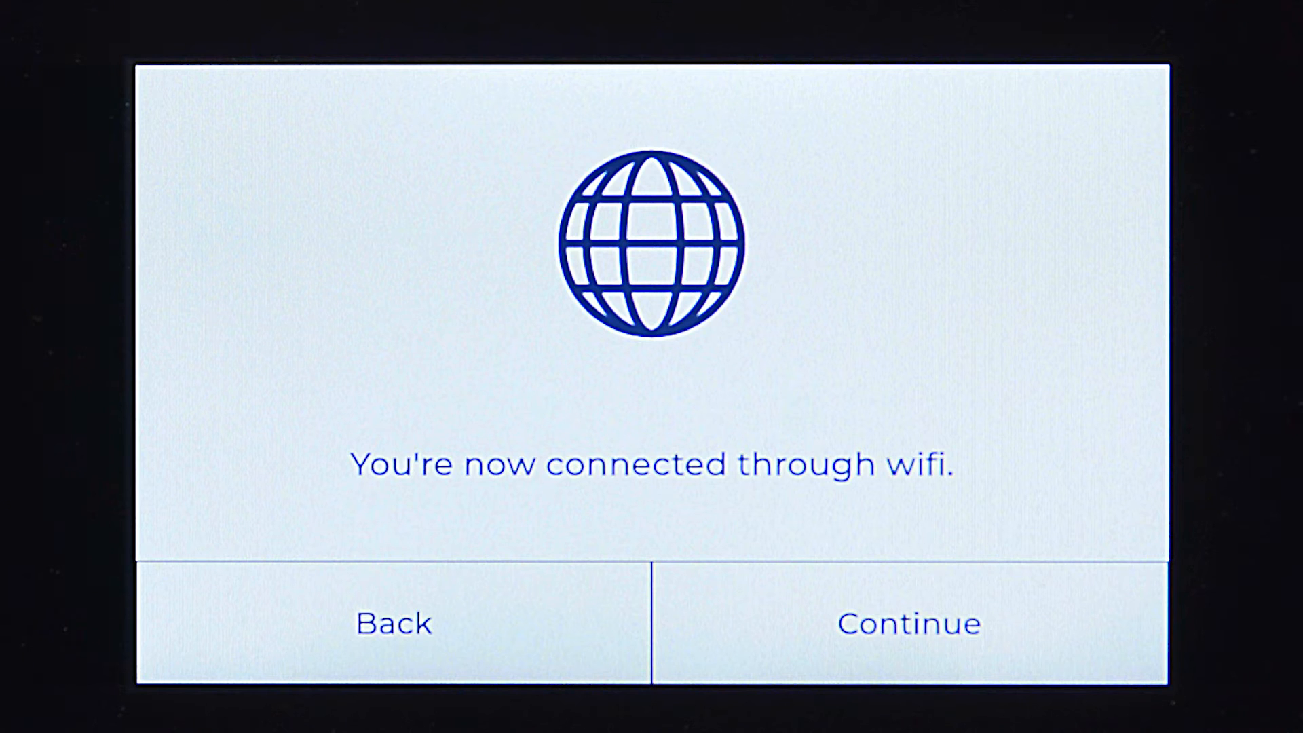
left_click(908, 623)
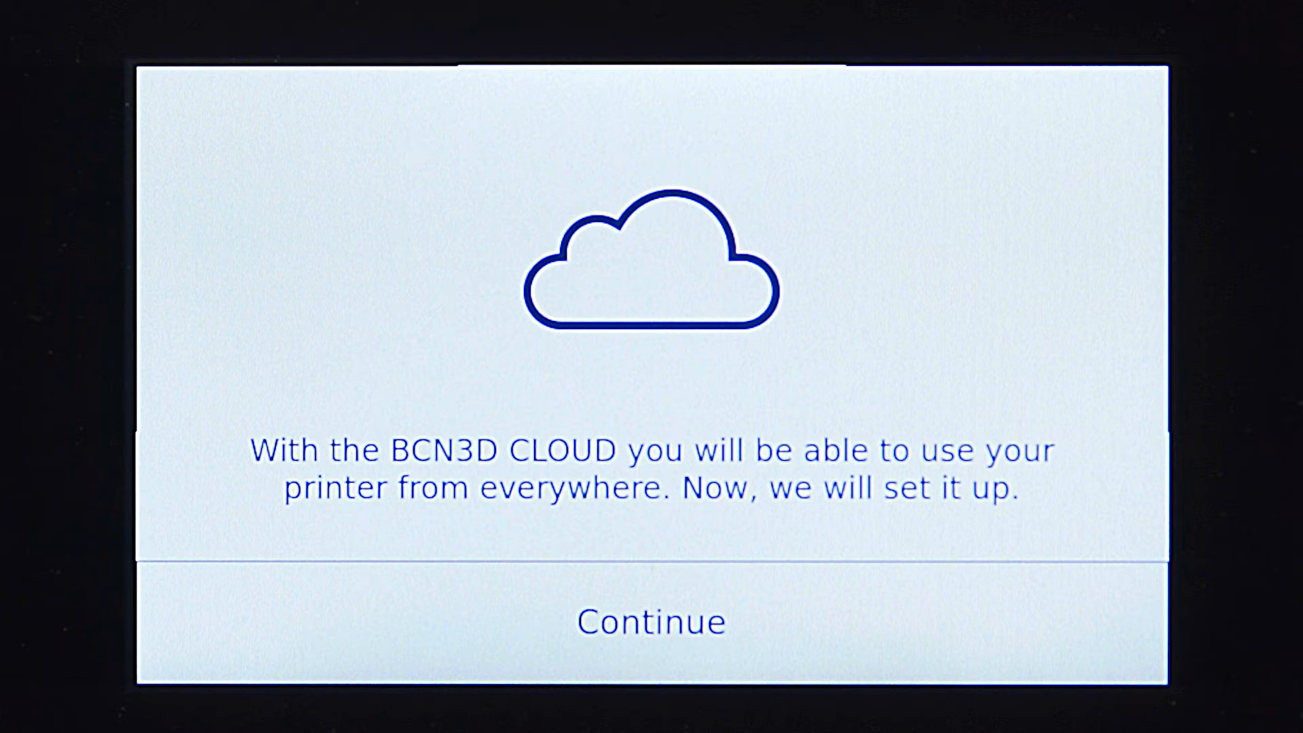
Begin Cloud setup and add the Epsilon W50 printer in the BCN3D Cloud dashboard.
left_click(650, 621)
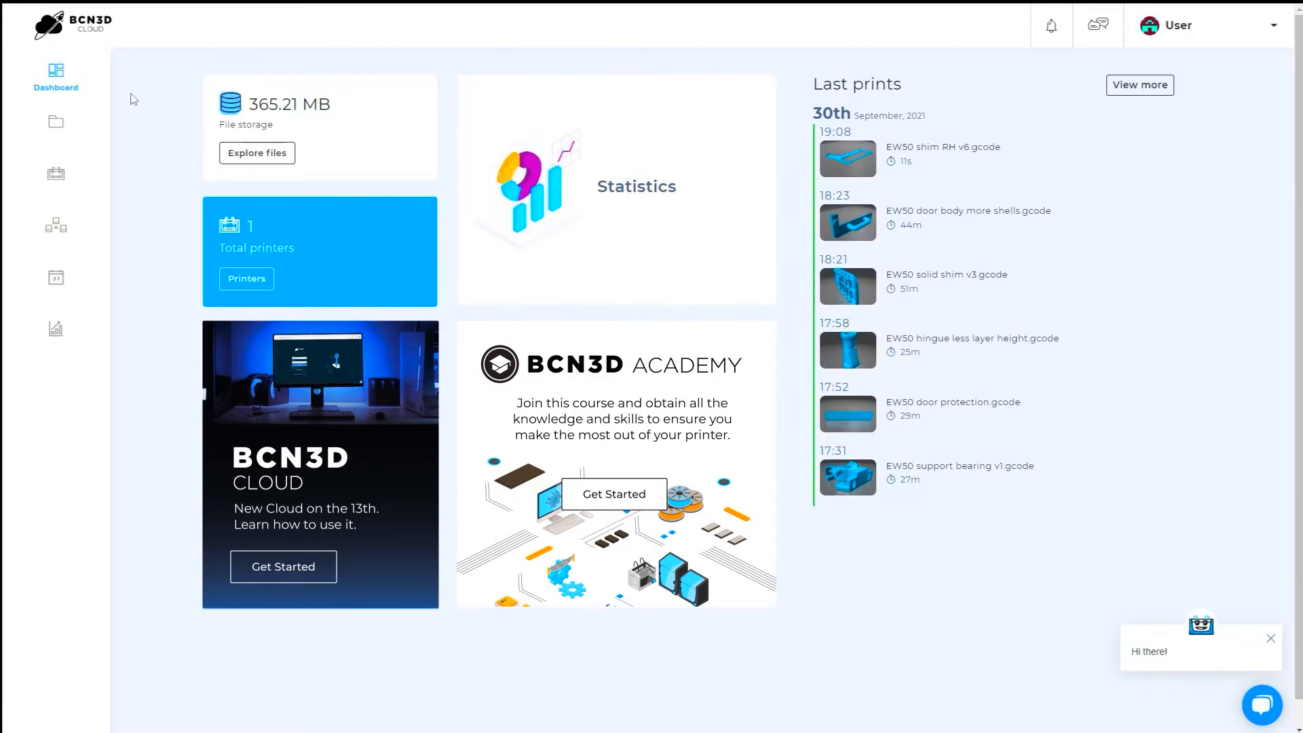
left_click(55, 129)
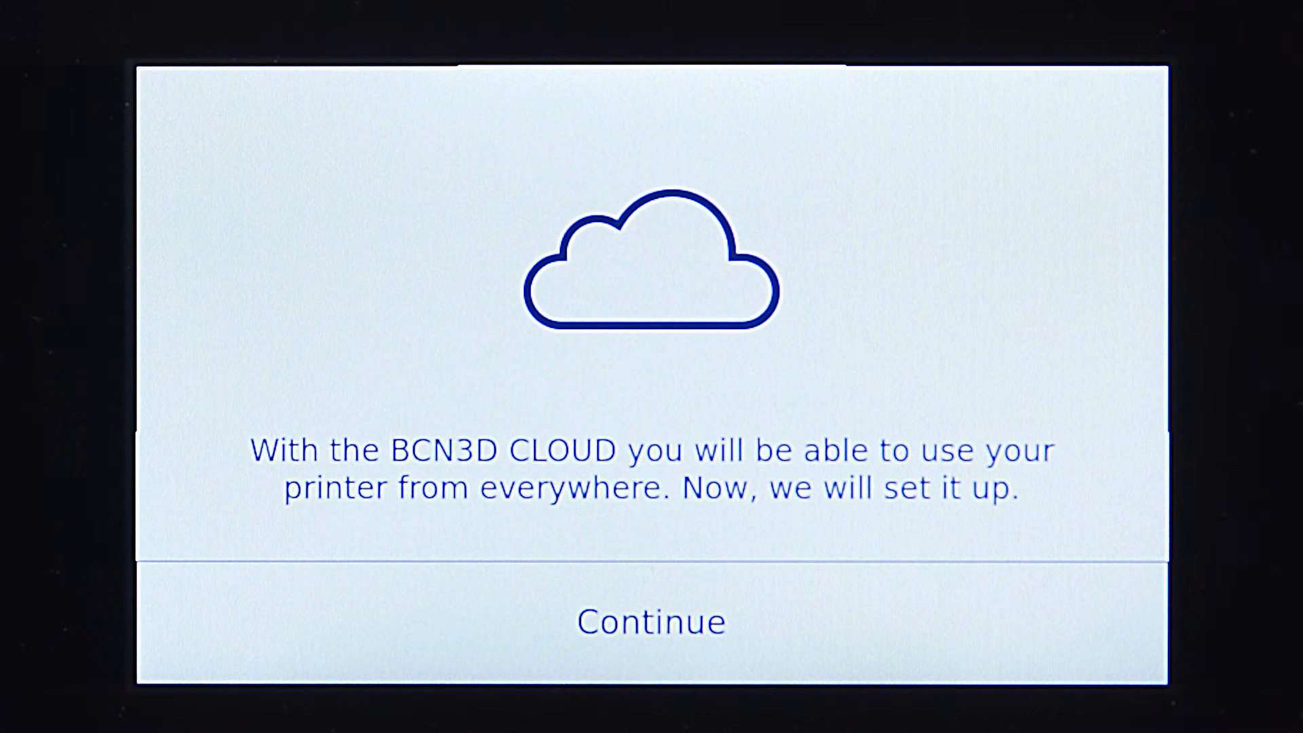
left_click(651, 621)
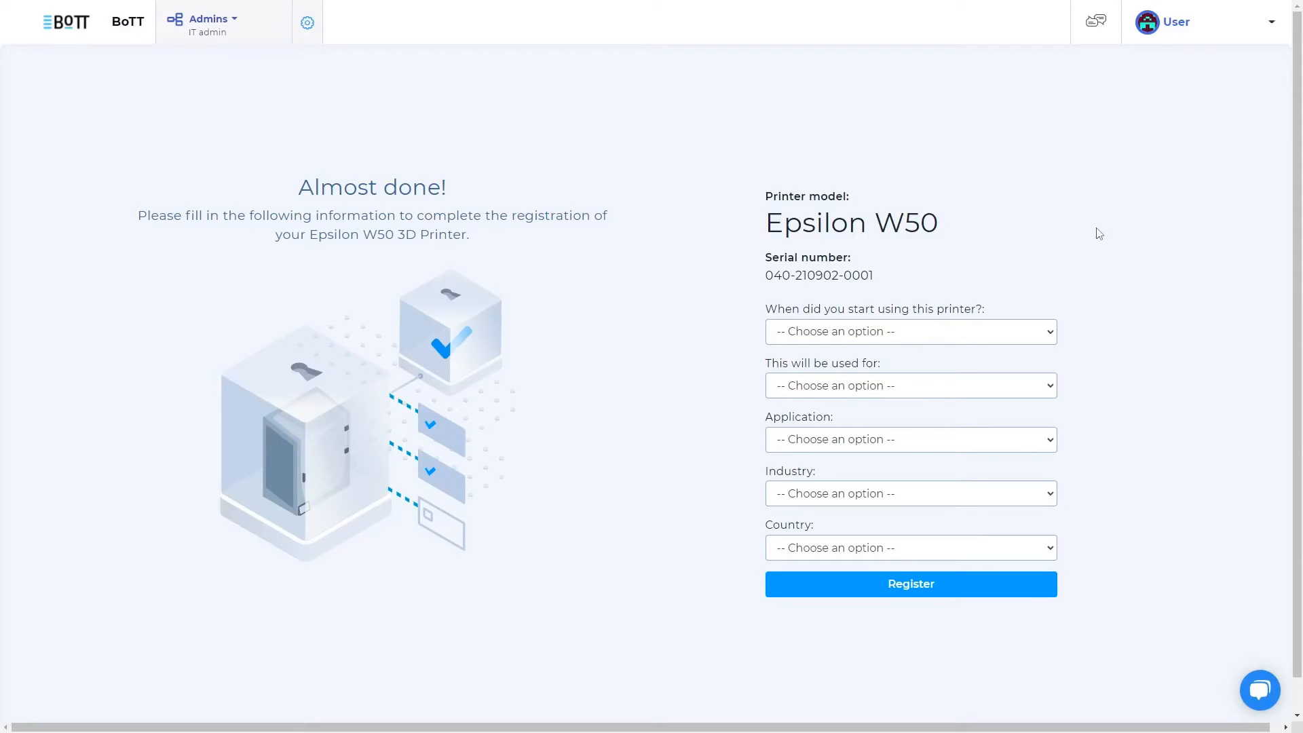
mouse_move(1045, 594)
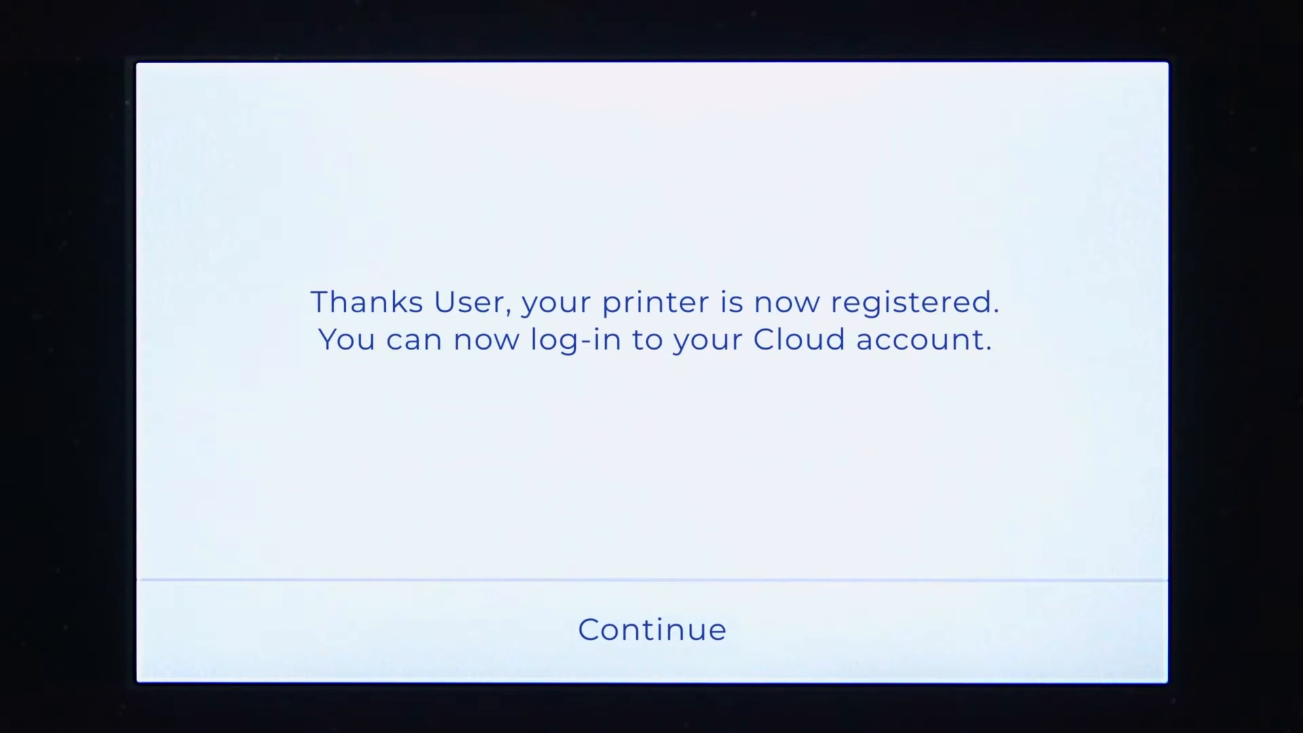
Run the Setup Assistant and load PLA filament into Extruder 1 until done.
left_click(651, 629)
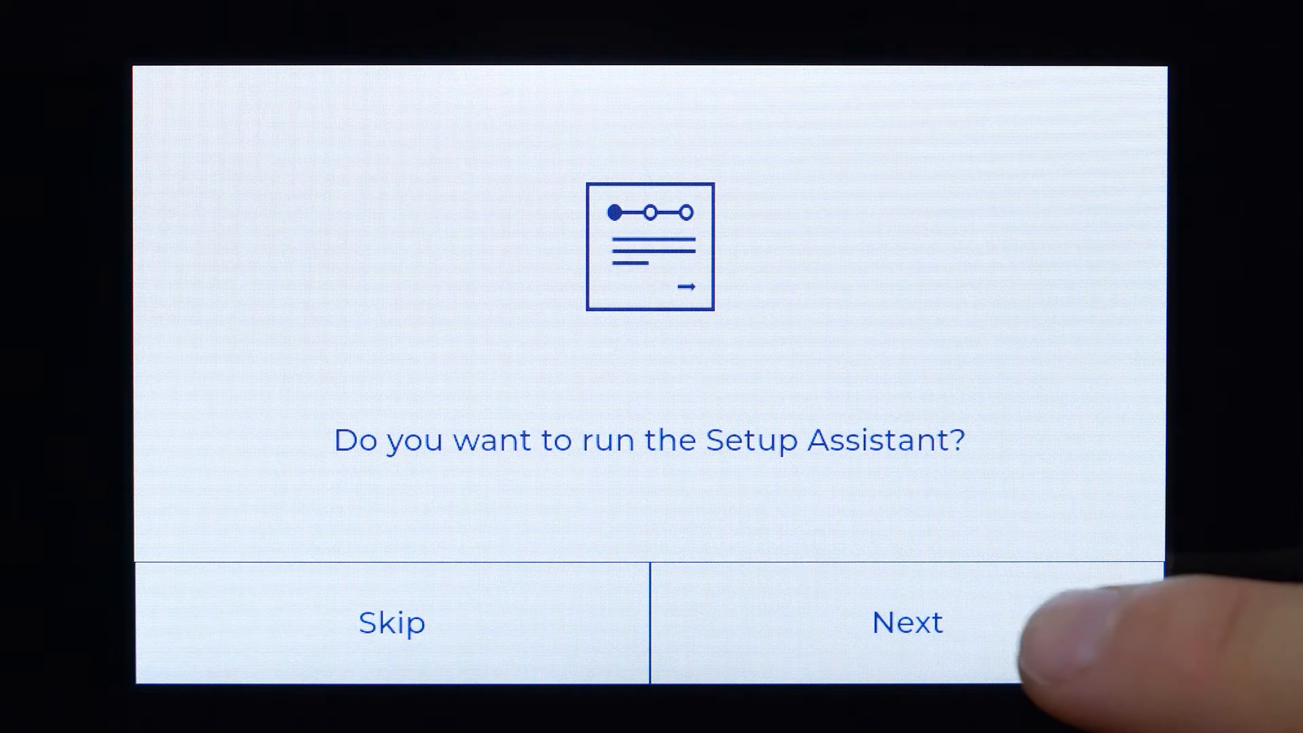
left_click(907, 622)
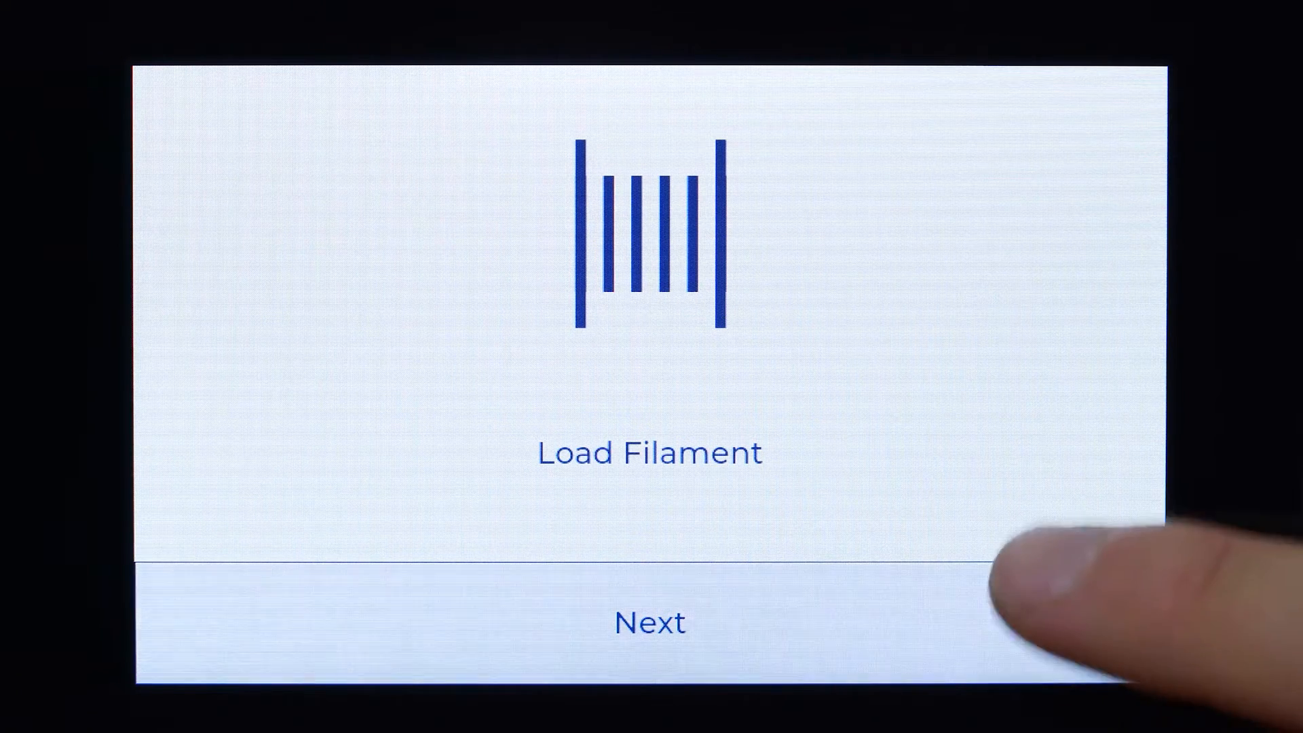
left_click(651, 622)
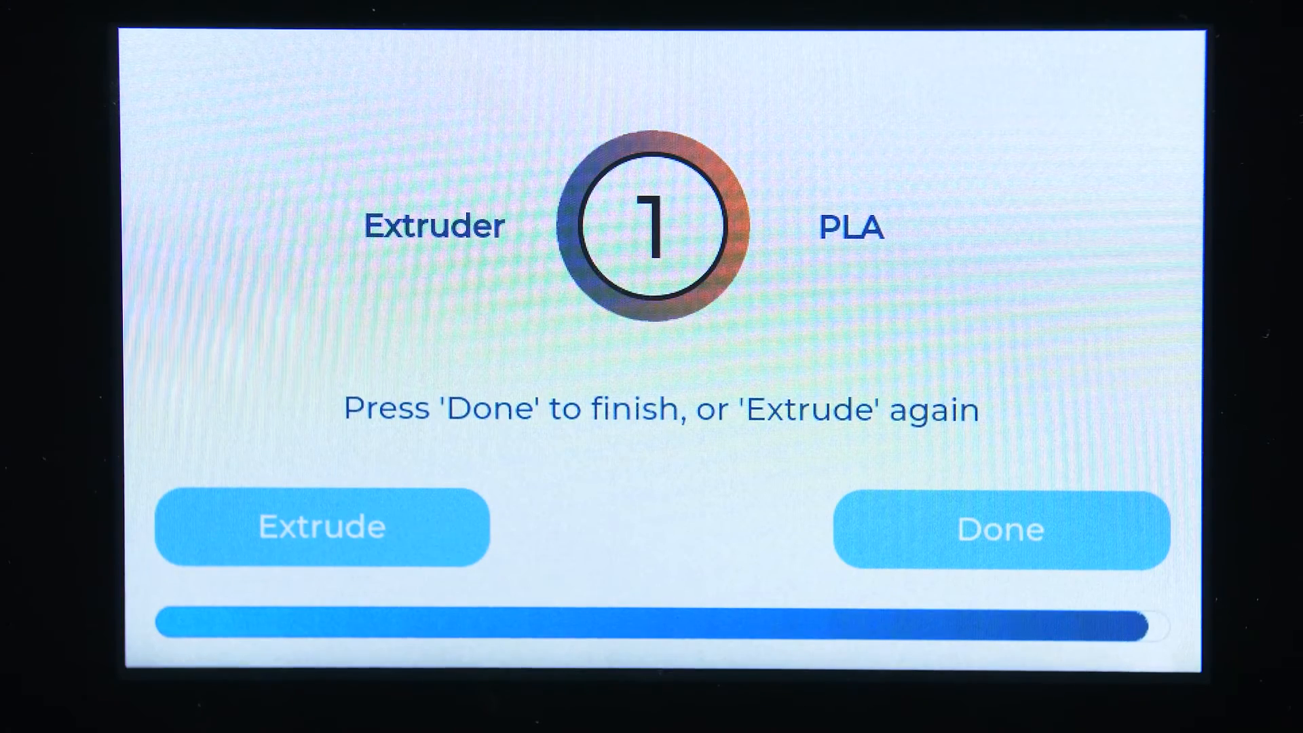
left_click(1000, 529)
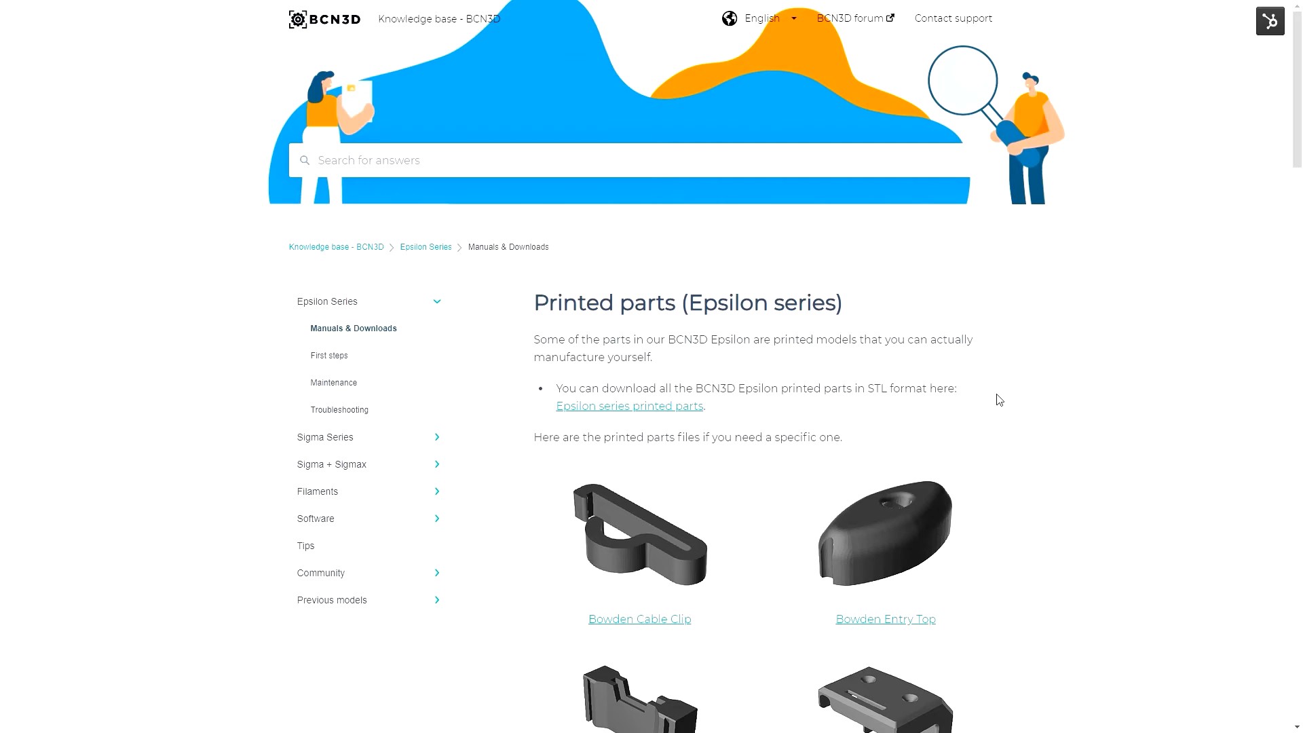
scroll("down", 3)
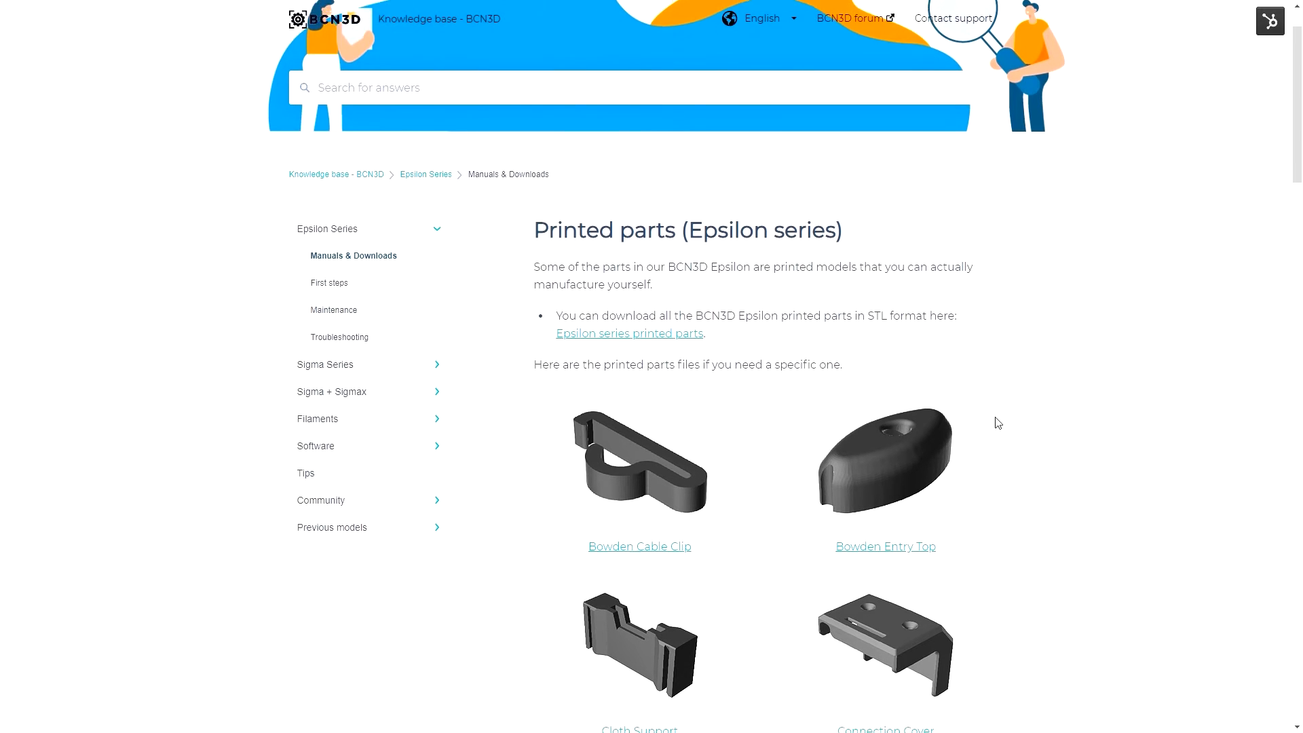
scroll("down", 3)
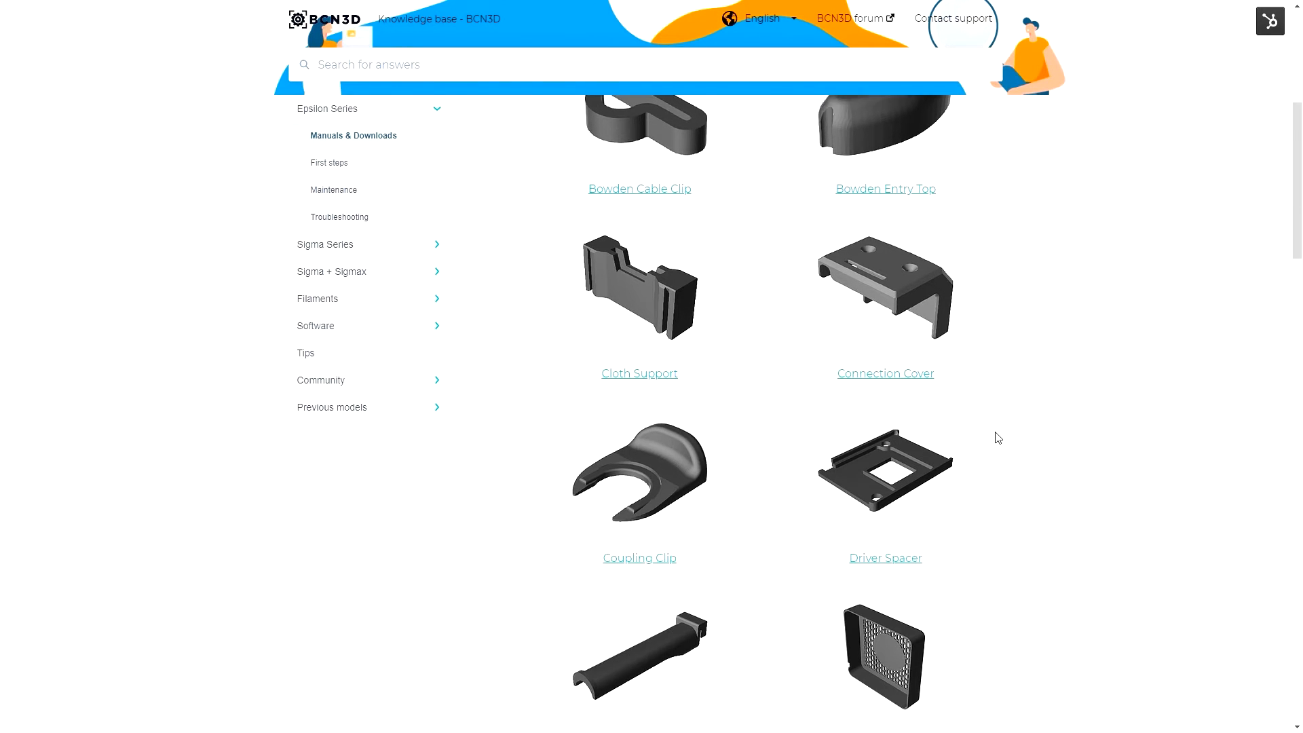
scroll("down", 3)
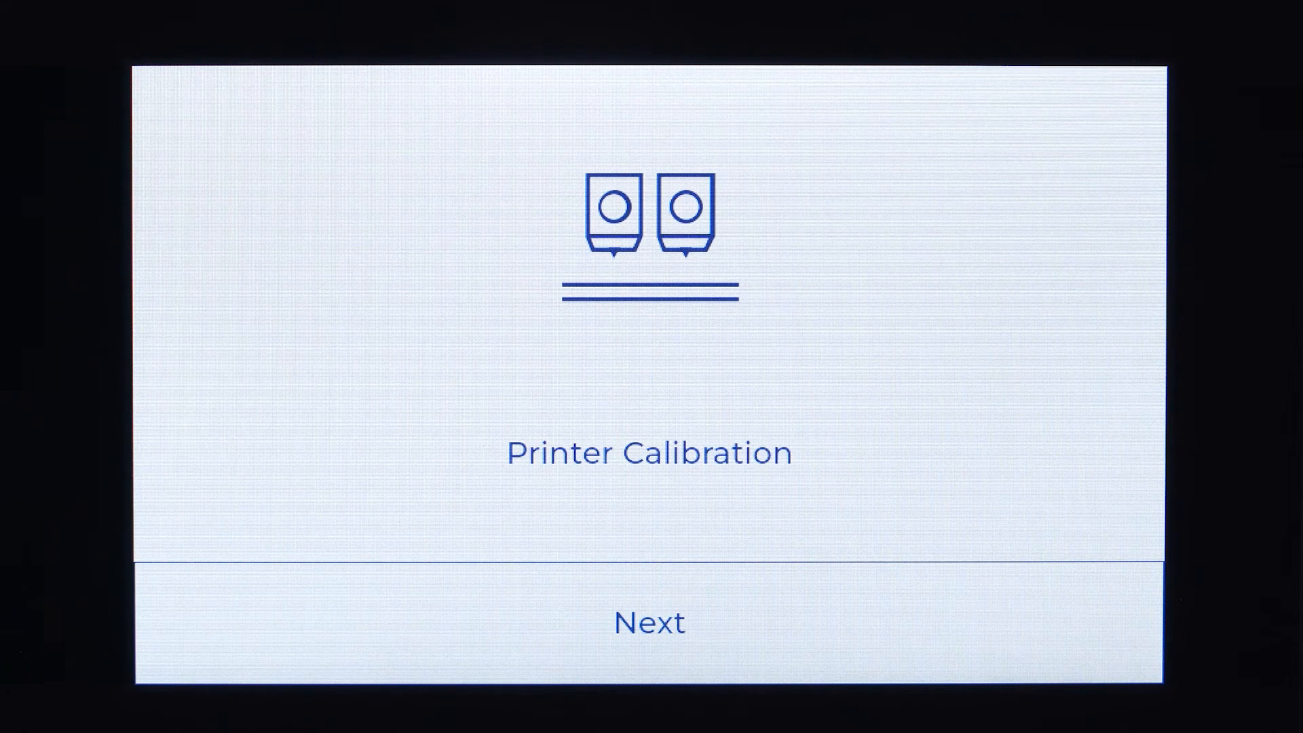
Start printer calibration and adjust the bed knobs until levelling shows a success checkmark.
left_click(650, 622)
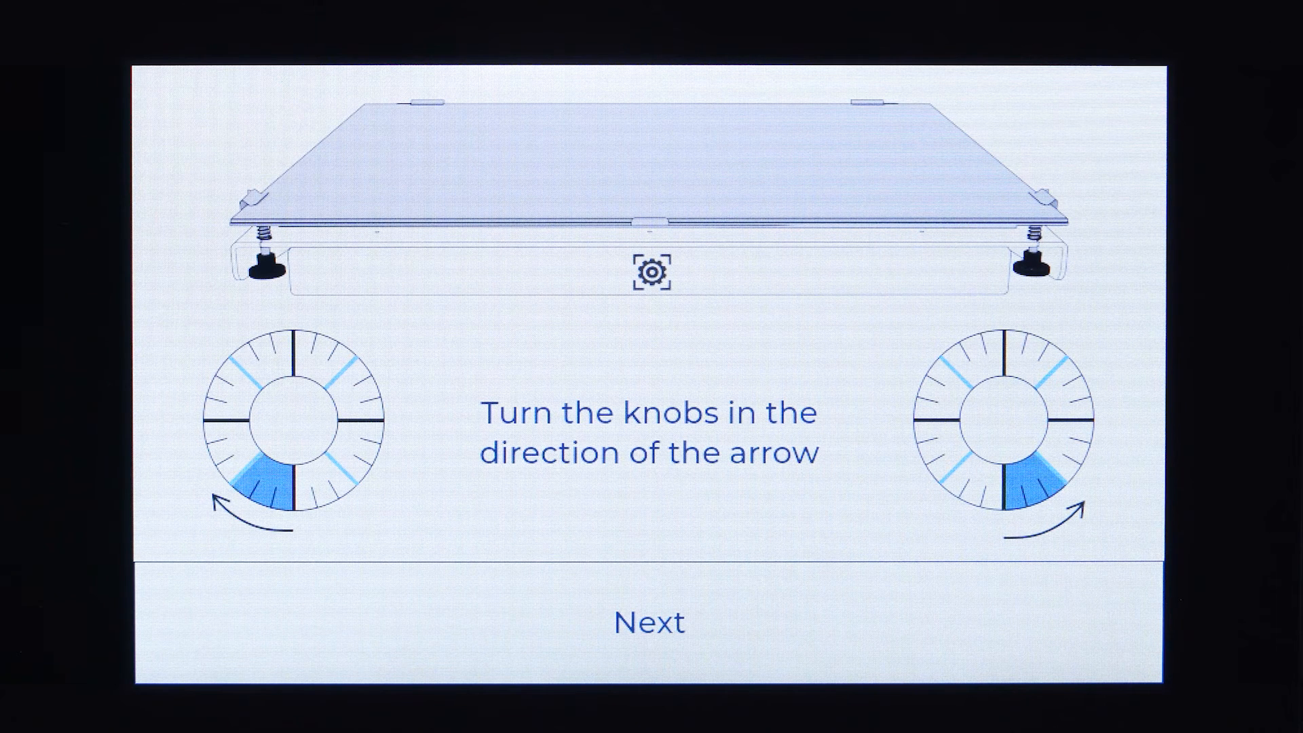
left_click(650, 622)
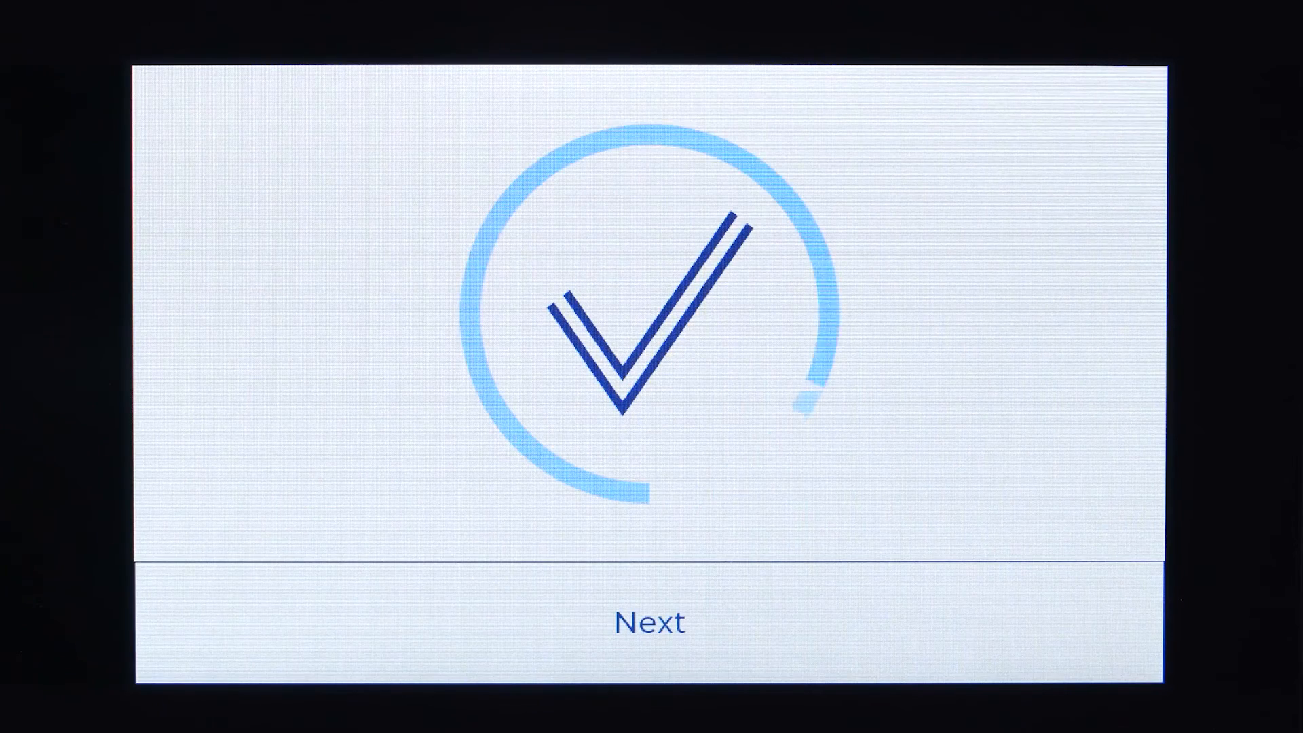
Move past bed levelling and start the left extruder Z axis calibration.
left_click(650, 621)
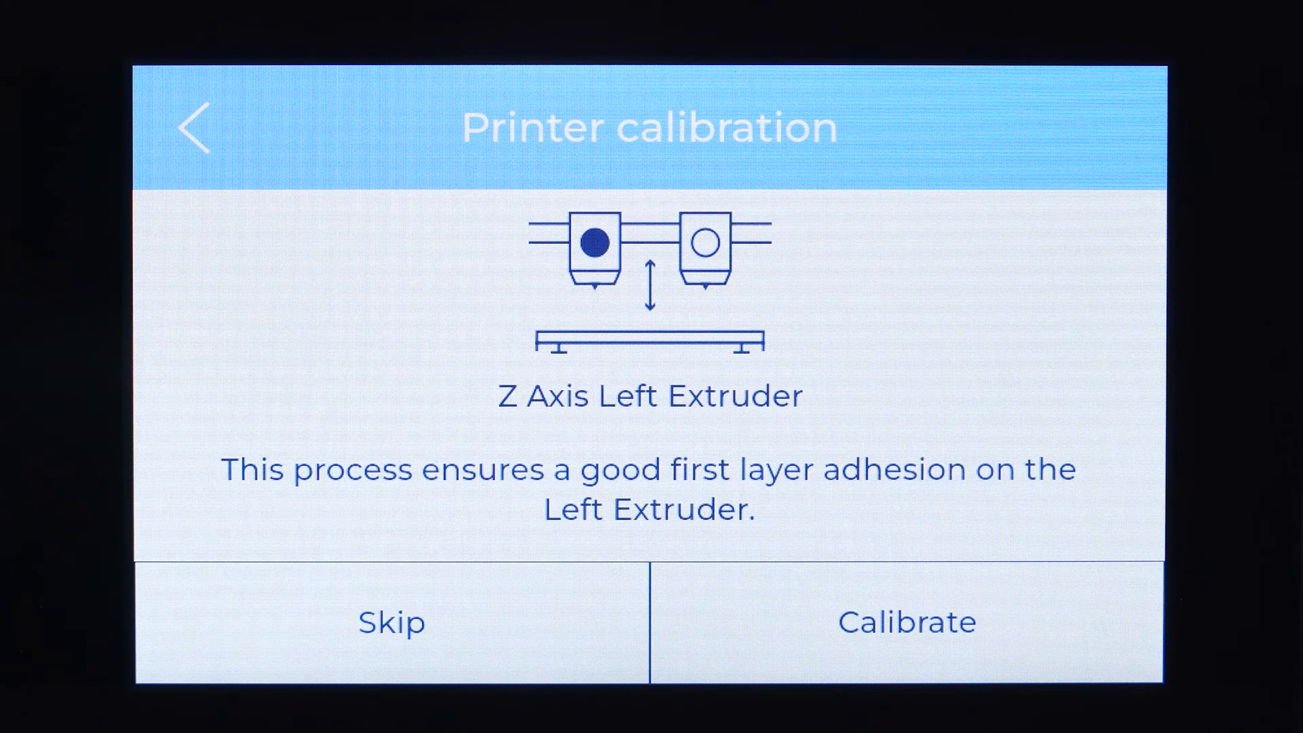
left_click(906, 621)
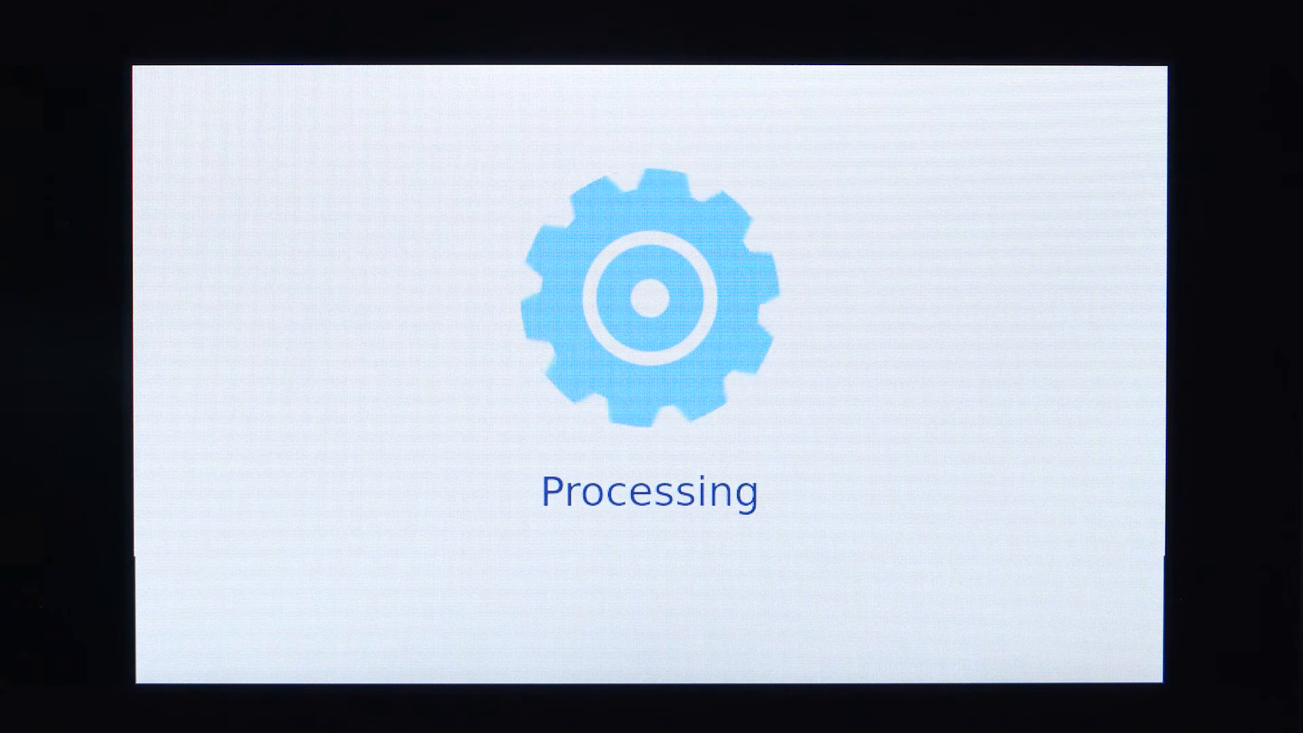